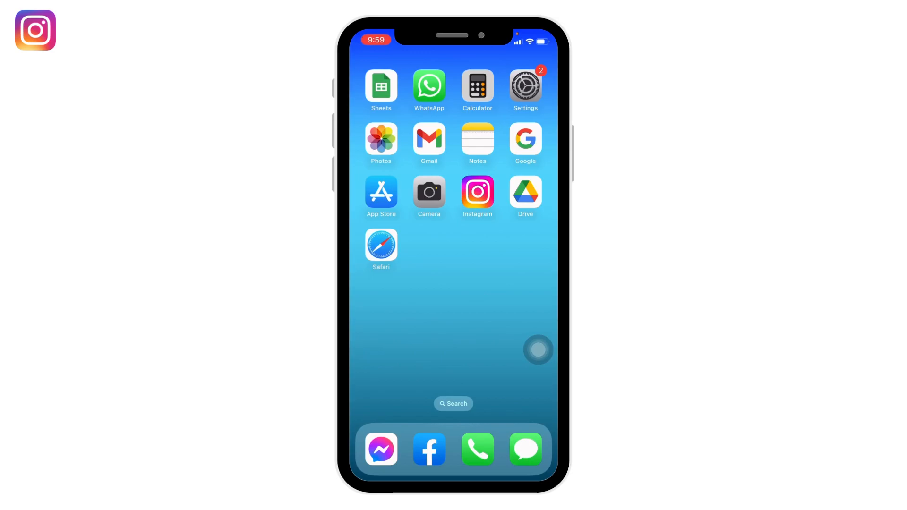
Launch Instagram and view your own profile with 2 posts, 15 followers and 55 following
left_click(477, 192)
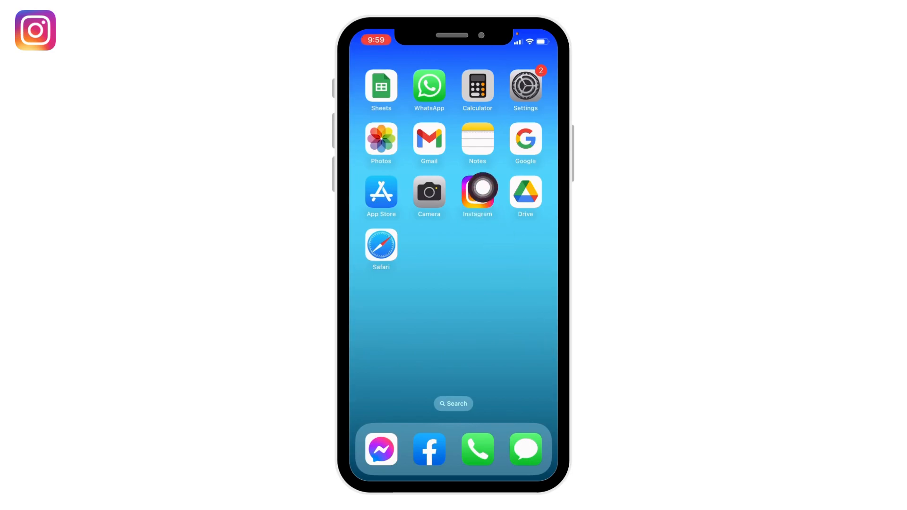
left_click(476, 193)
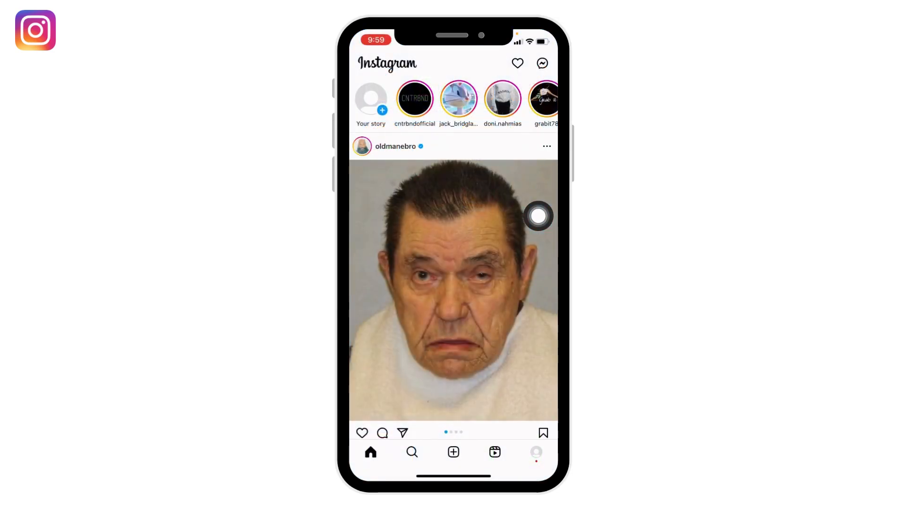
scroll("down", 3)
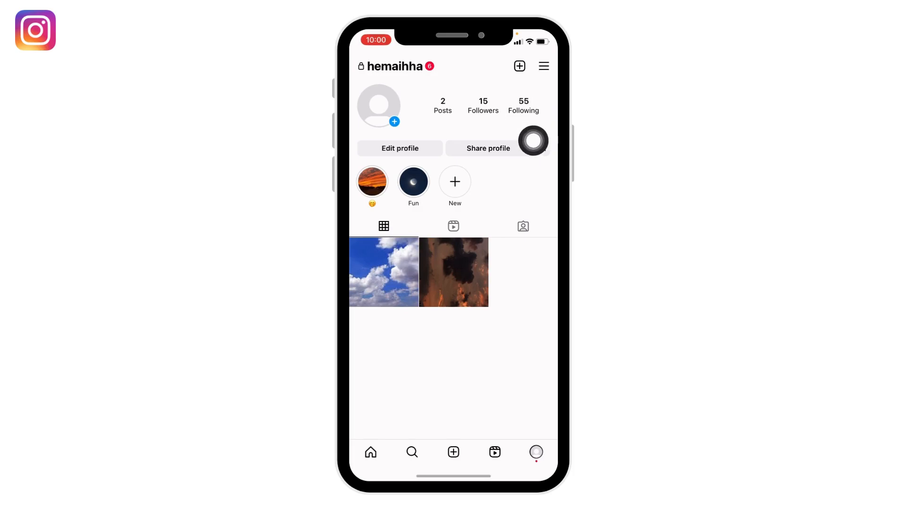
Unfollow accounts such as ynt.np, hypebeast and espn, bringing following down to 49
left_click(522, 105)
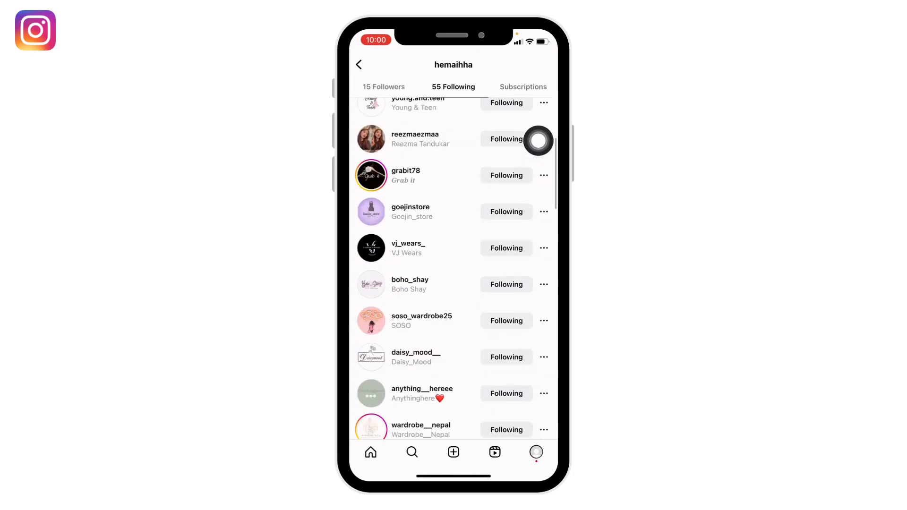
scroll("down", 3)
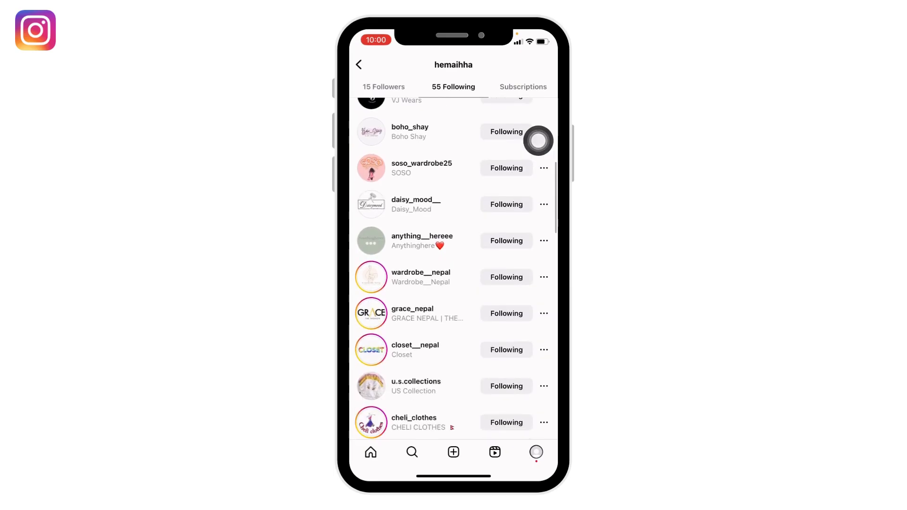
scroll("down", 3)
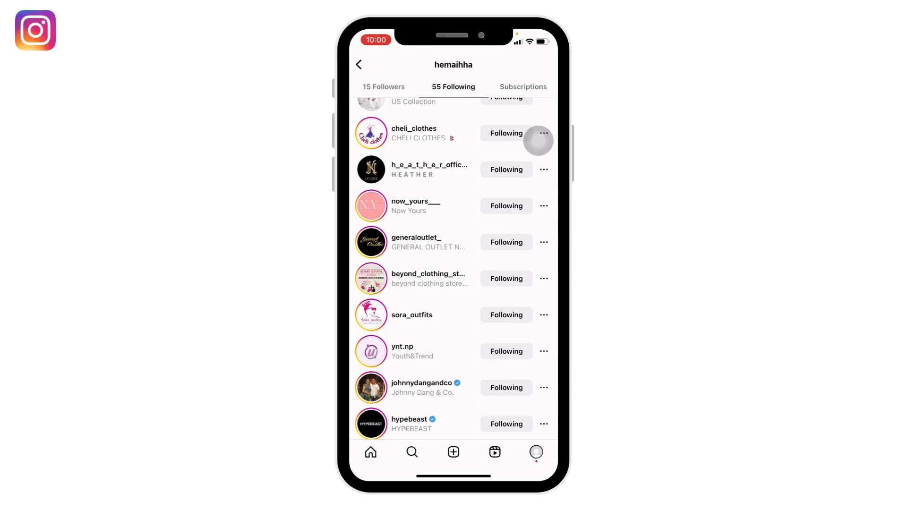
scroll("down", 3)
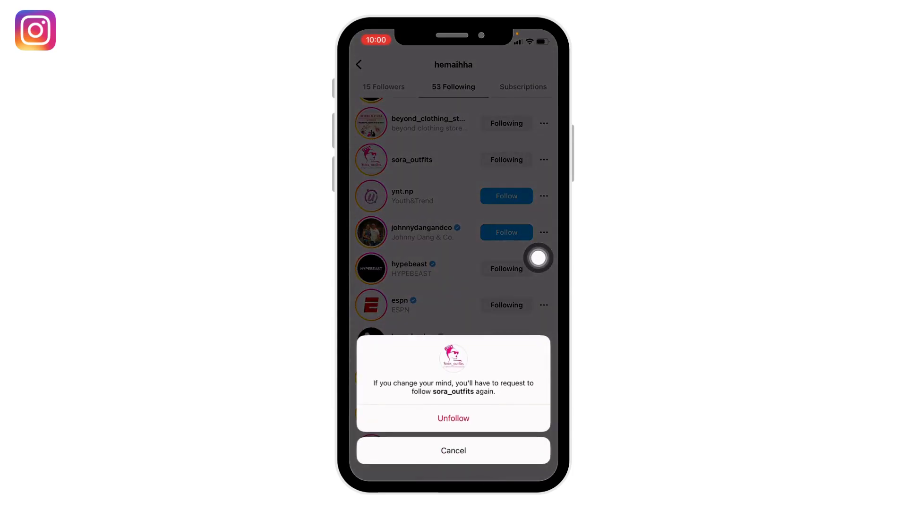
left_click(453, 451)
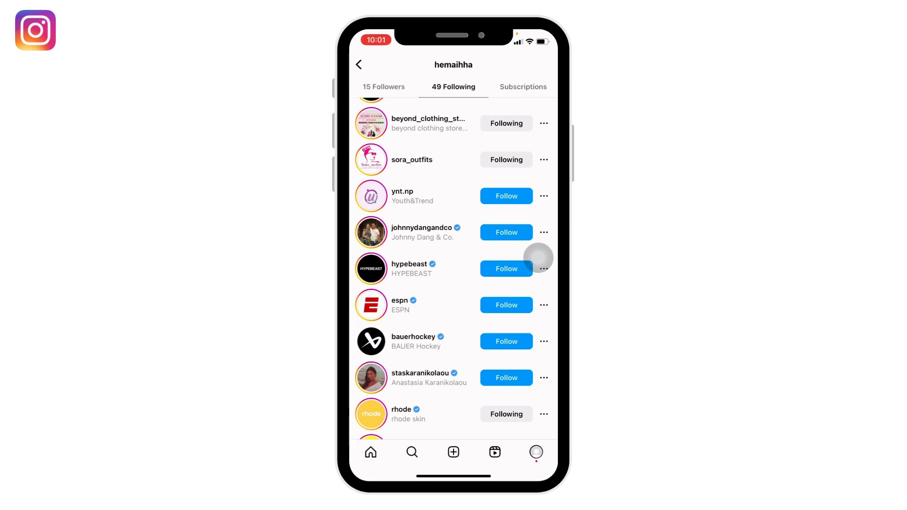
left_click(359, 65)
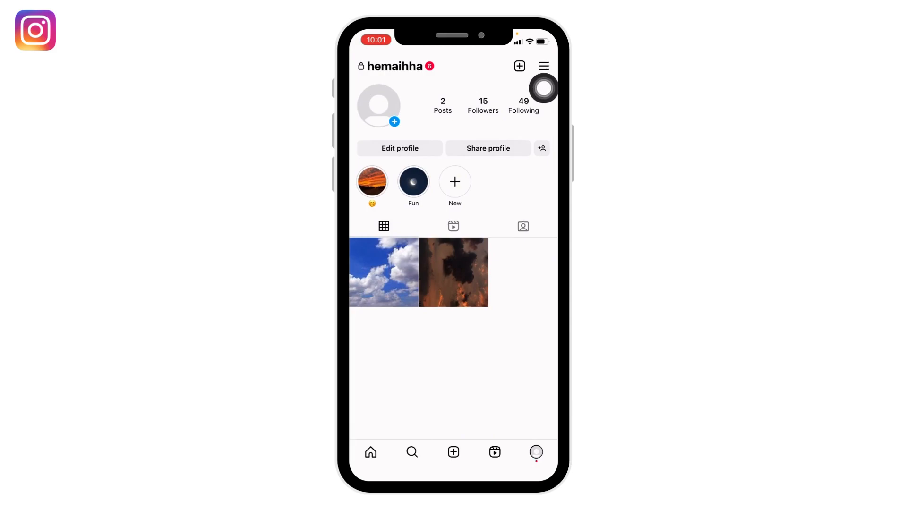
Start a Report a Problem message with logs included, beginning 'Helo instagram support'
left_click(542, 66)
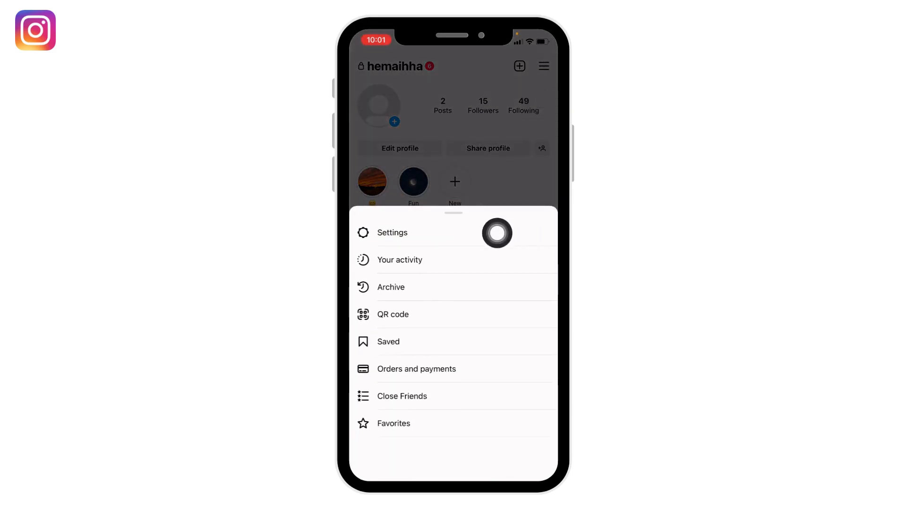
left_click(392, 232)
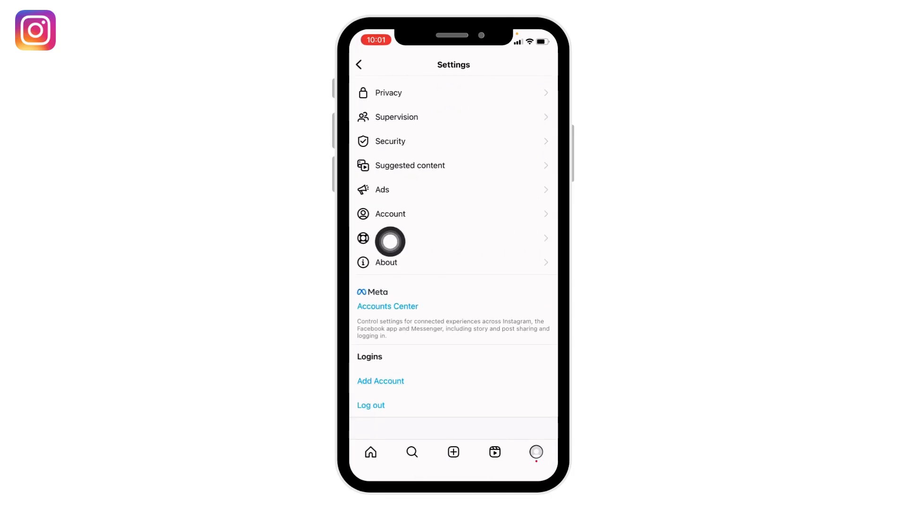
left_click(389, 237)
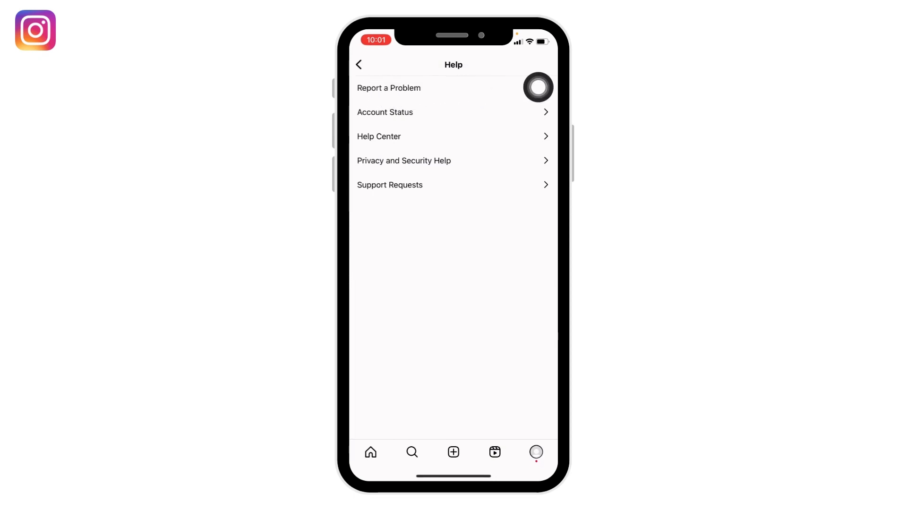
left_click(389, 88)
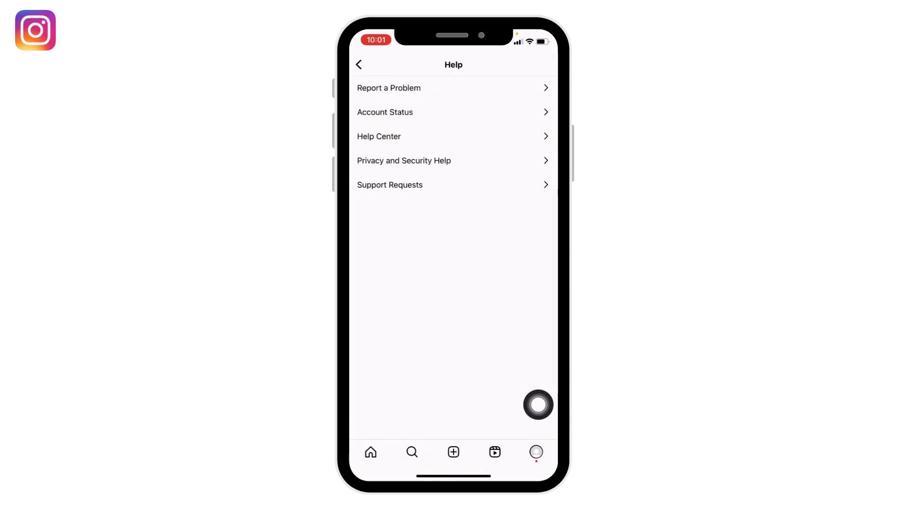
left_click(388, 88)
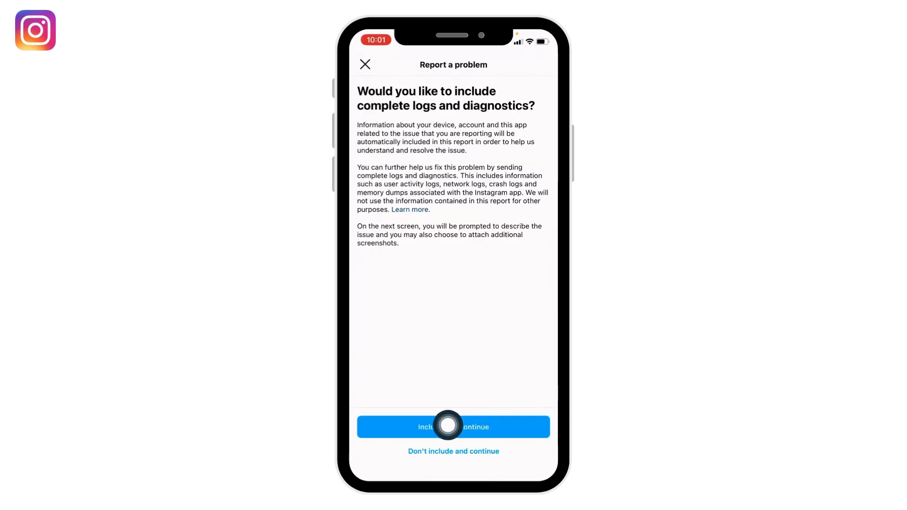
left_click(453, 427)
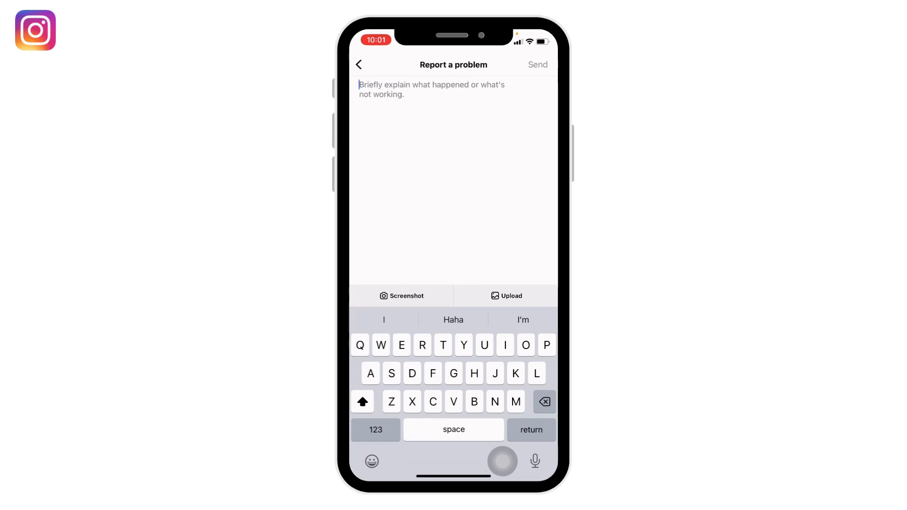
type("Helo instagram support")
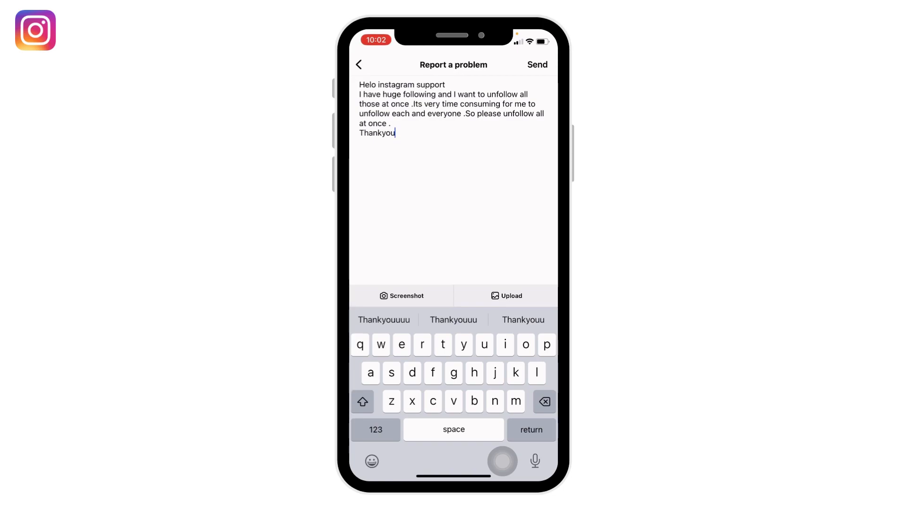
Finish the unfollow-all request message and send the report to Instagram support
left_click(374, 430)
type(".")
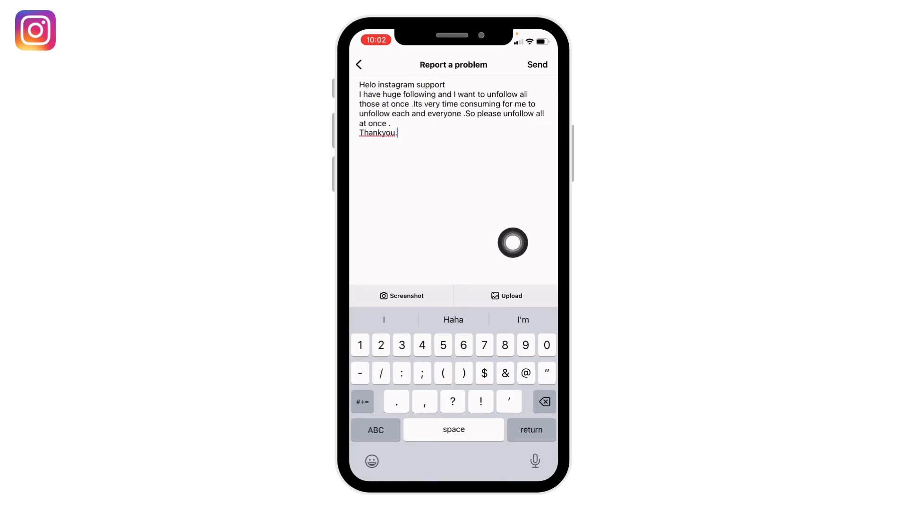
left_click(359, 64)
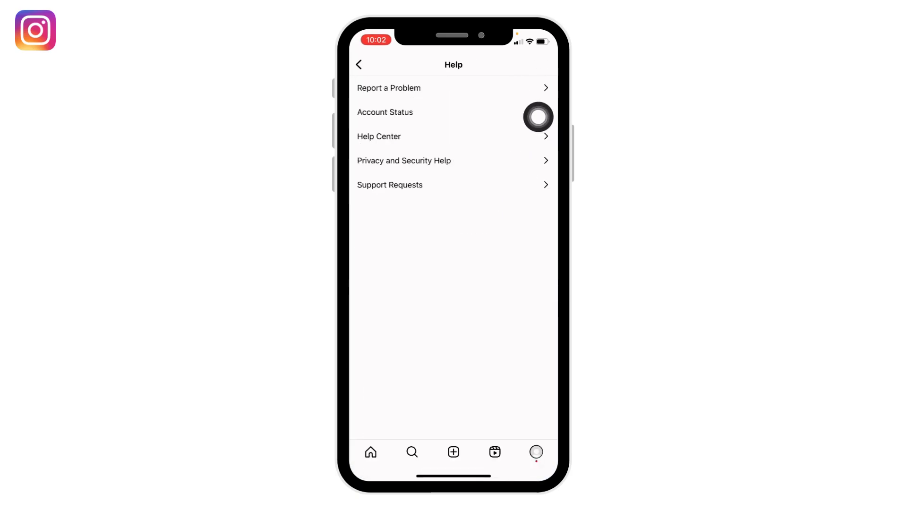